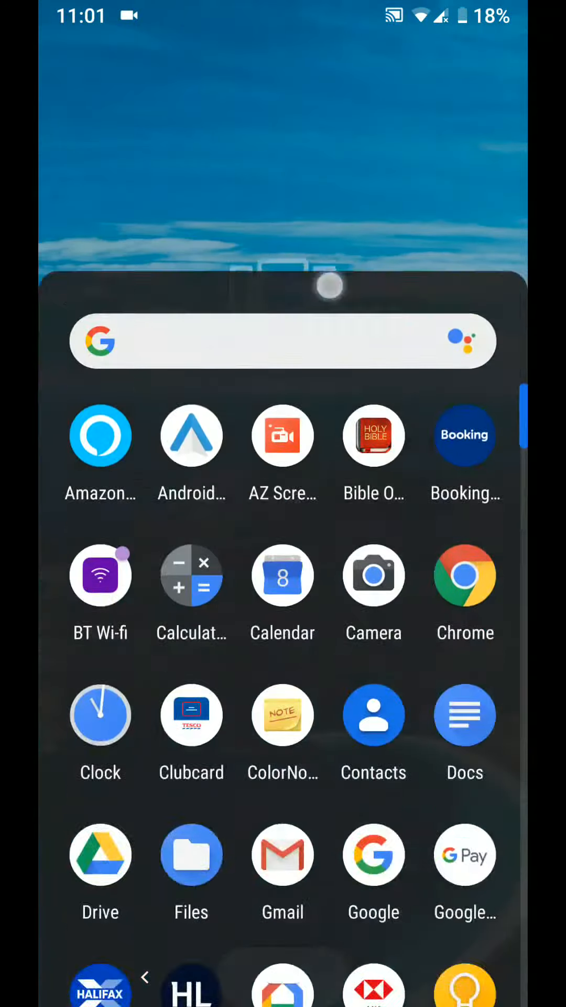
Scroll the app drawer and launch the Settings app.
scroll("down", 3)
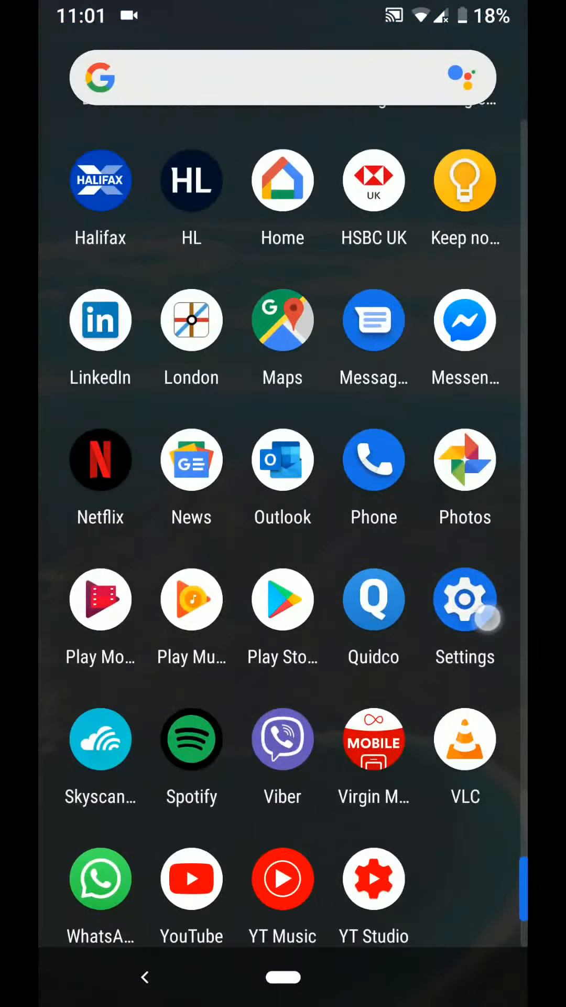
left_click(464, 600)
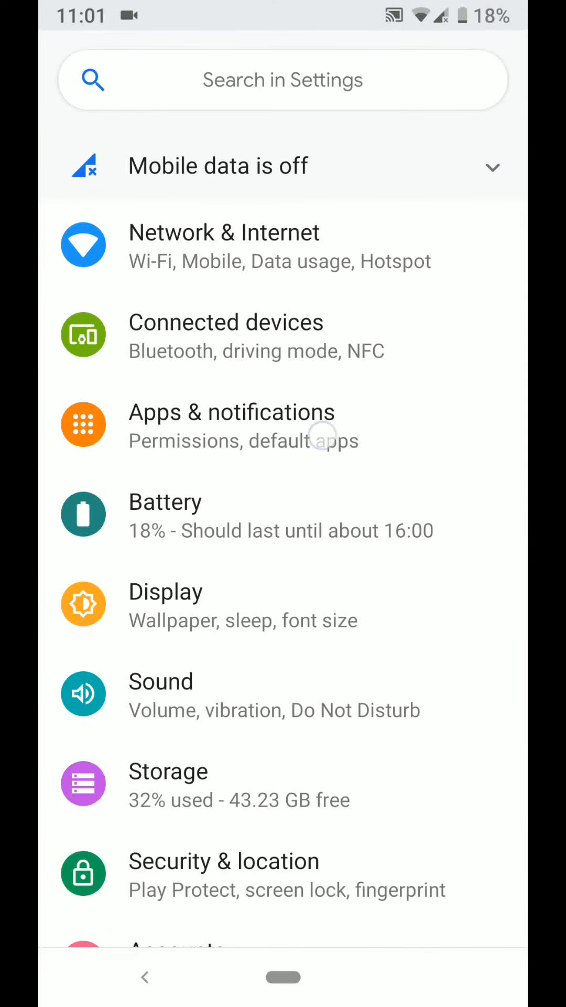
Go to Apps & notifications and scroll the full app list to Messenger's App info.
left_click(232, 412)
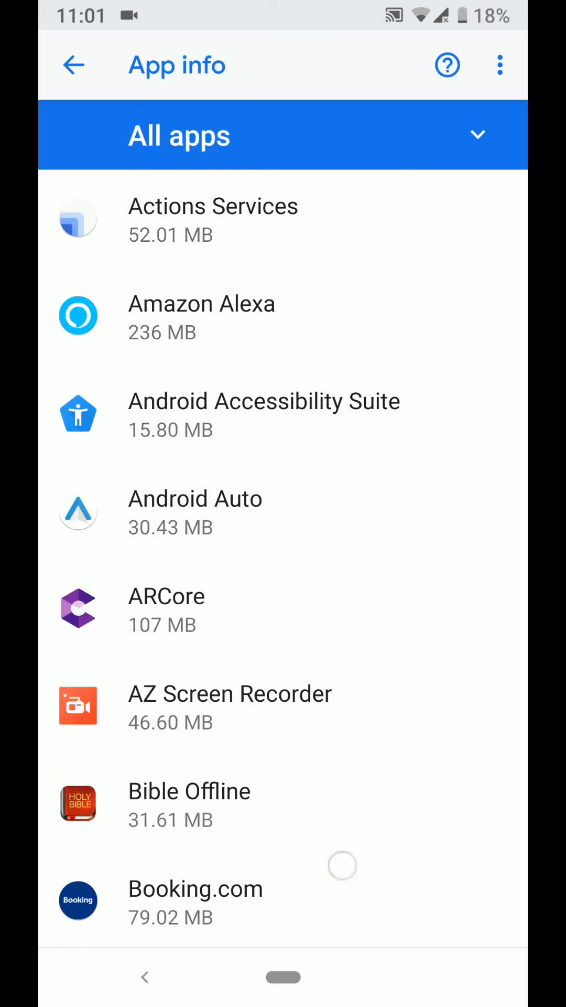
scroll("down", 3)
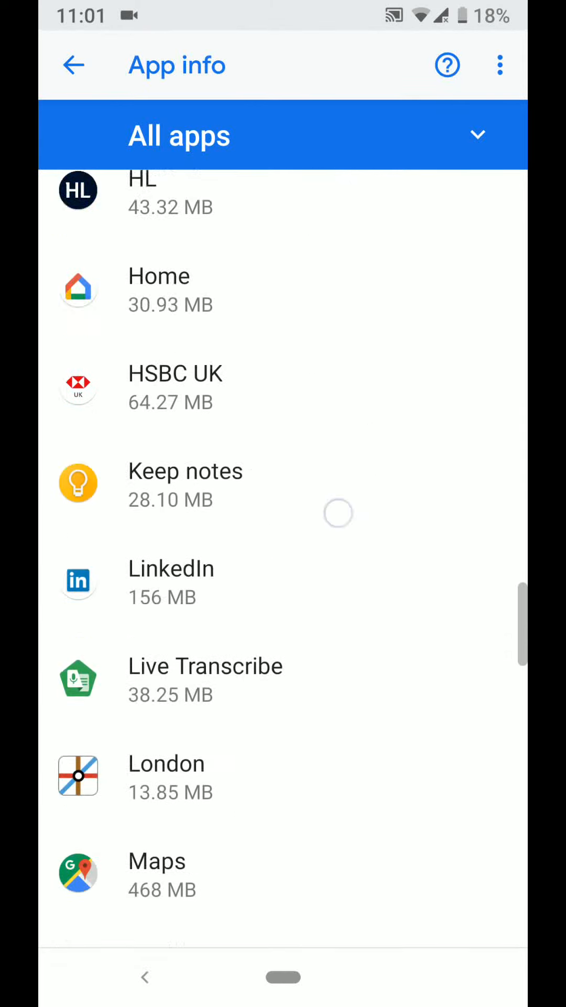
scroll("down", 3)
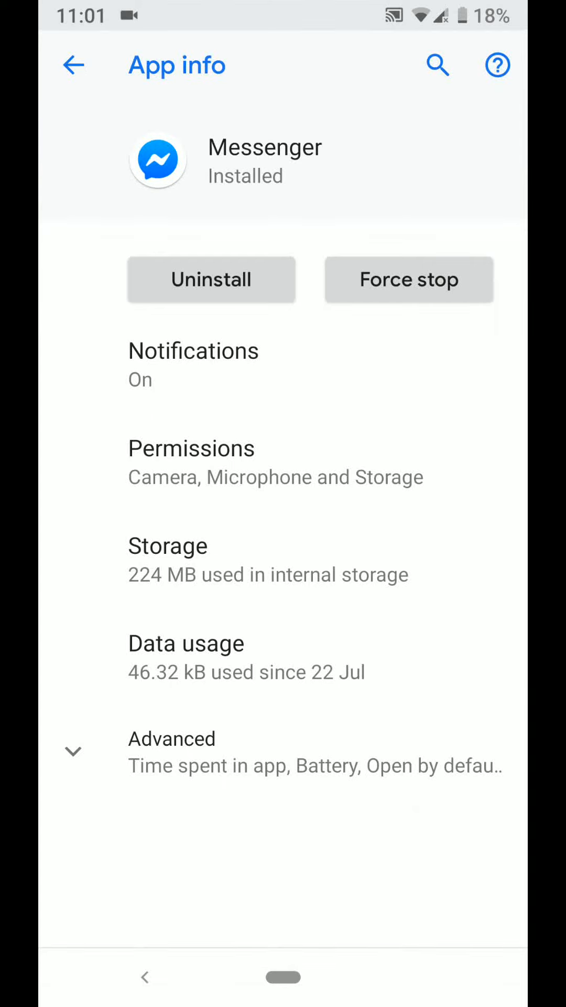
Switch off Allow notification dot in Messenger's notification settings.
left_click(194, 350)
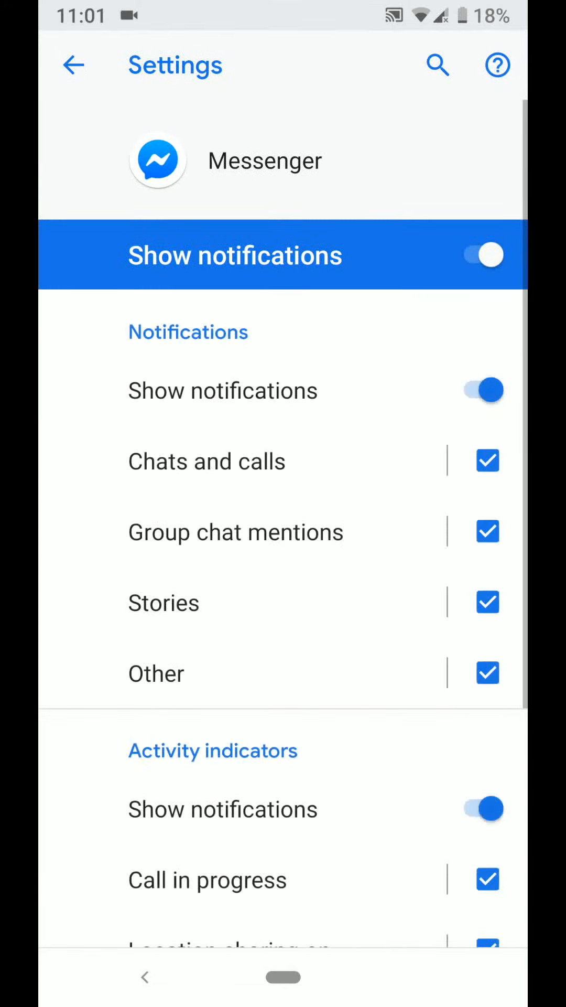
scroll("down", 3)
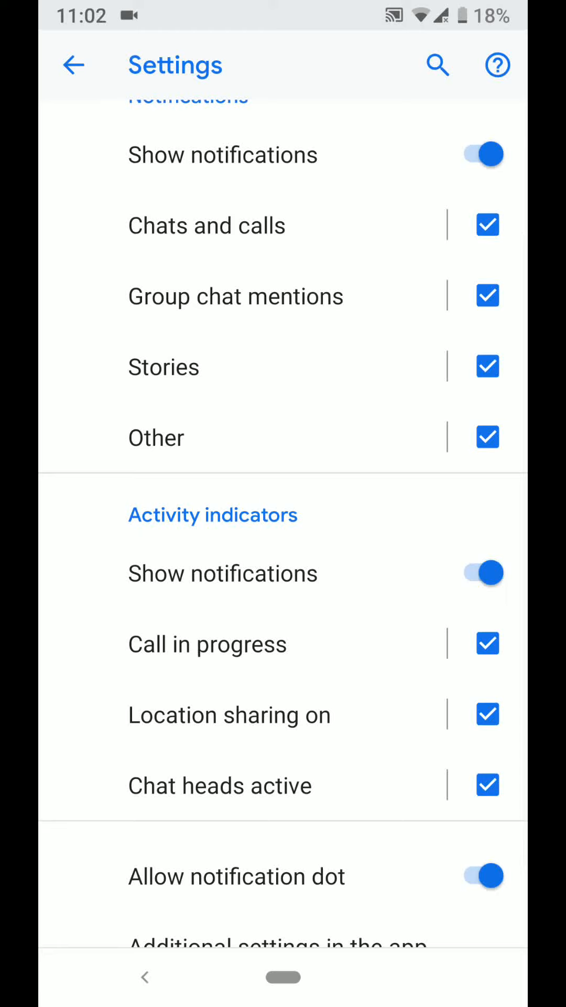
left_click(481, 876)
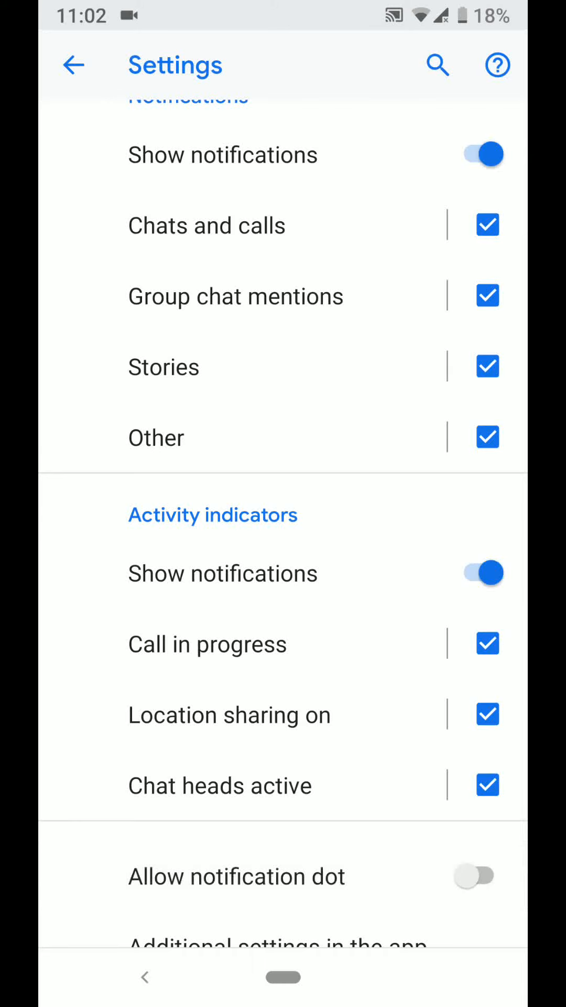
Return to Apps & notifications and disable Allow notification dots on the general Notifications page.
left_click(74, 65)
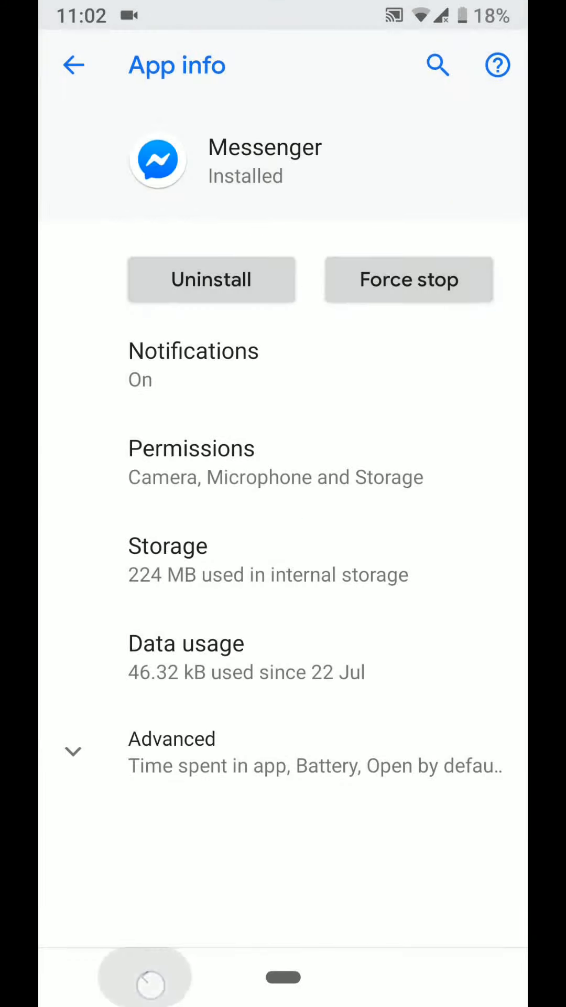
left_click(74, 64)
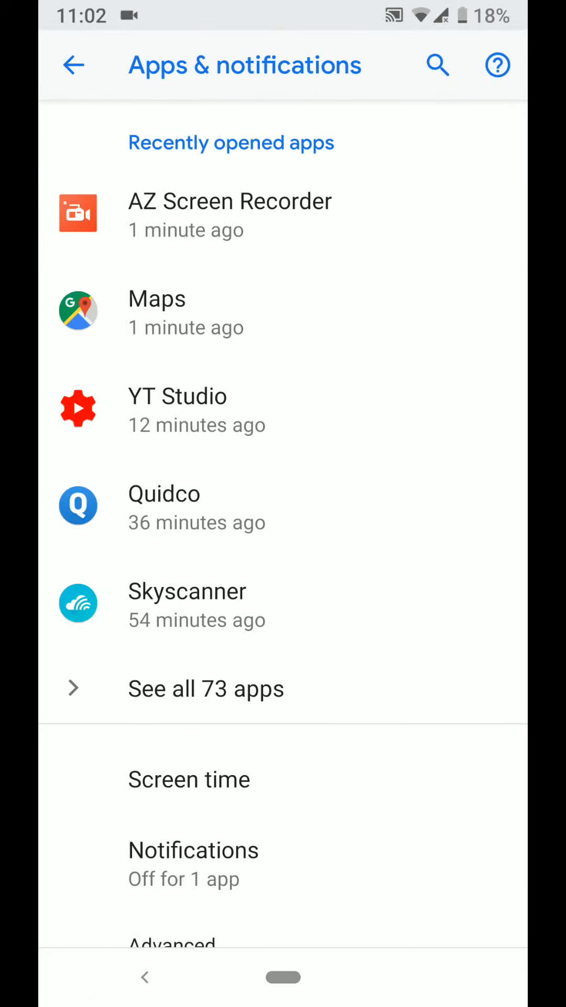
left_click(194, 849)
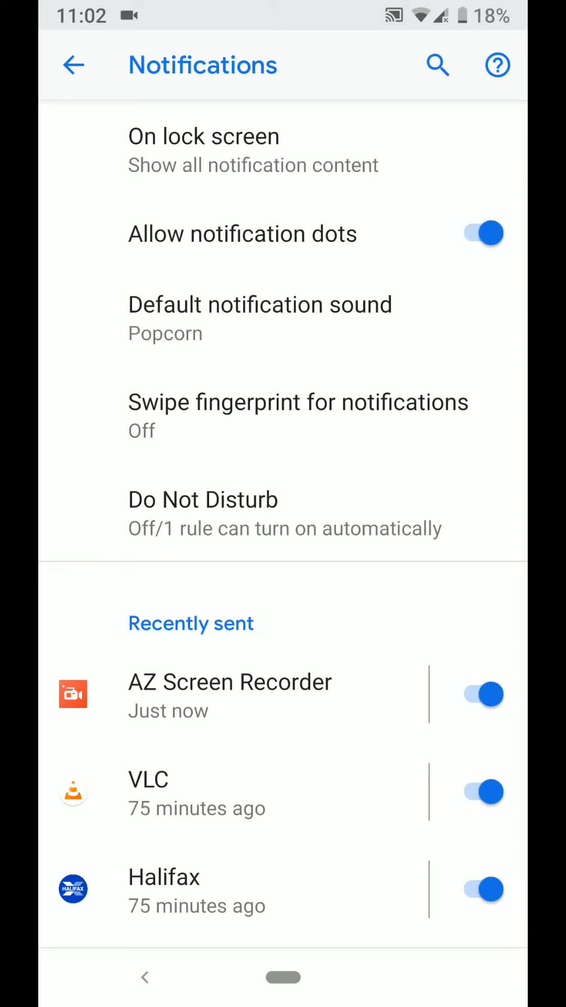
left_click(480, 232)
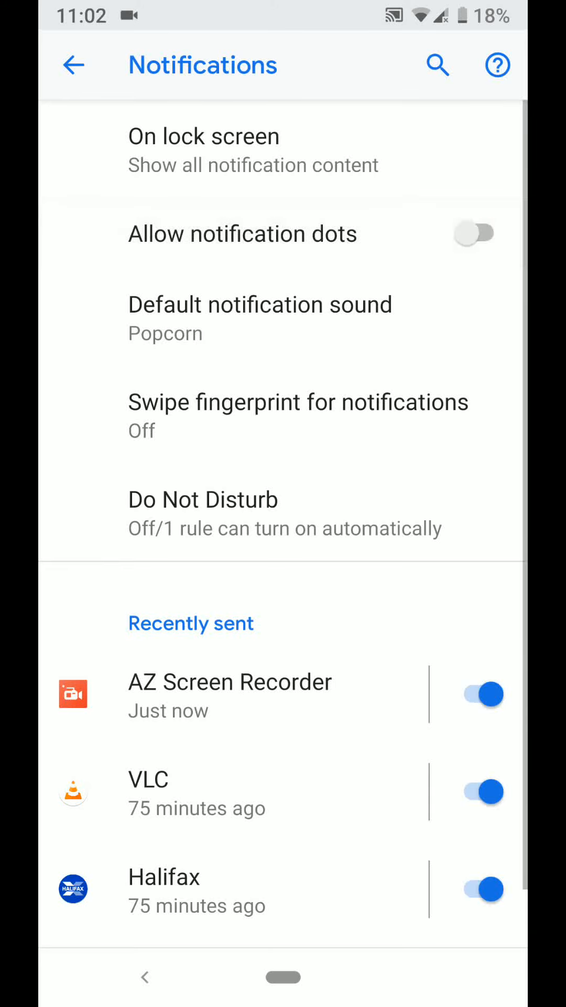